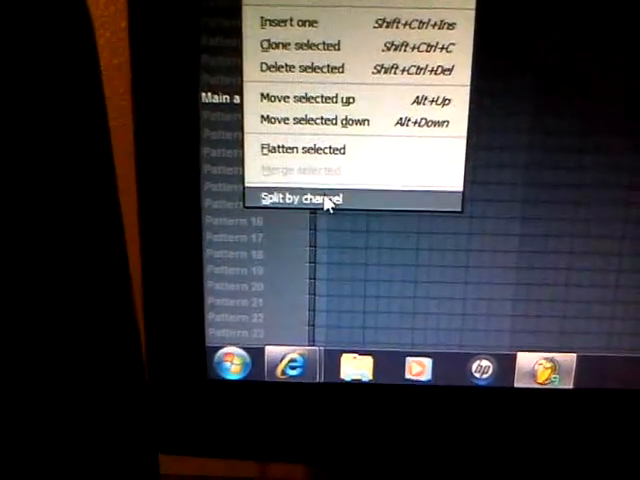
Step: Split the playlist pattern by channel into Keys, CHR_Aah_A3, CHR_Gospel_C3 and VT_OHiHat patterns
left_click(303, 195)
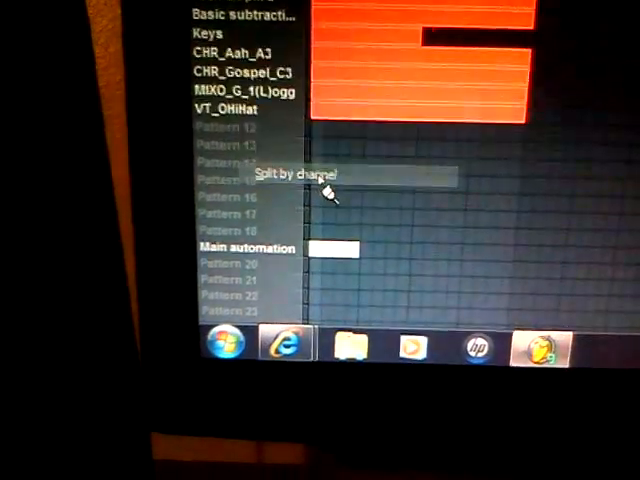